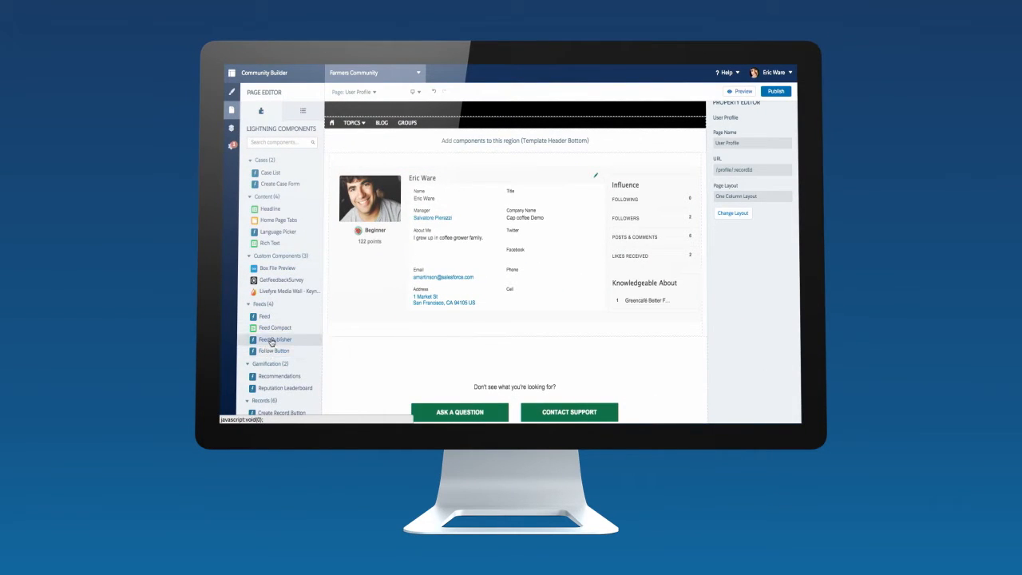
pyautogui.moveTo(407, 337)
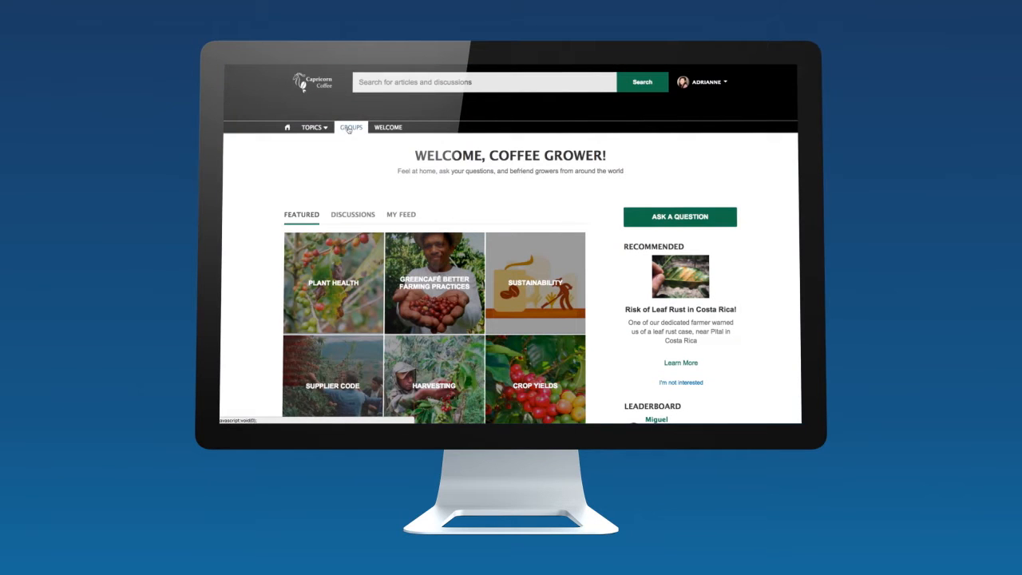
# Step: Browse to the Agronomists Experts group from Groups and review its feed, members and files
pyautogui.click(352, 128)
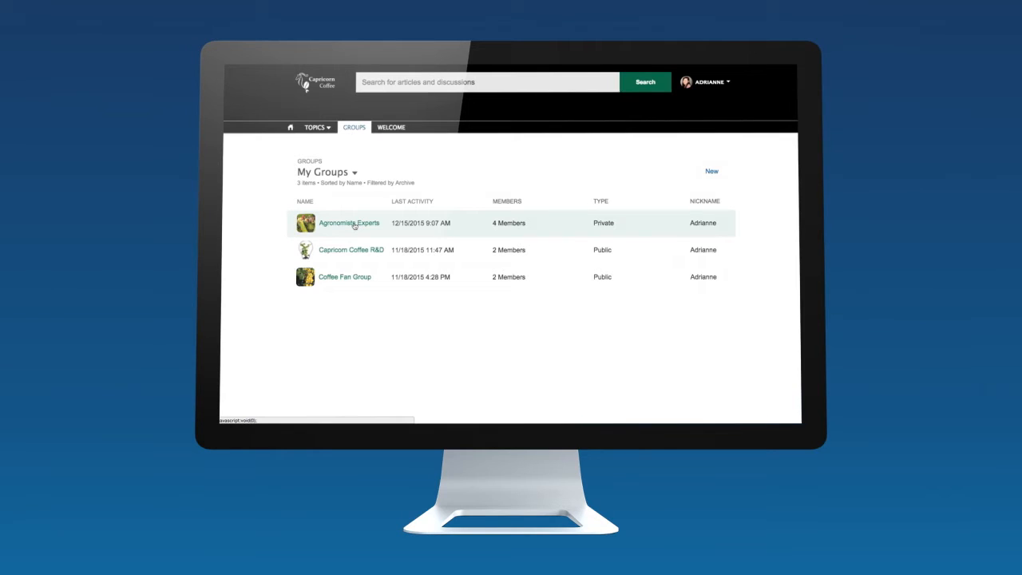
pyautogui.click(348, 223)
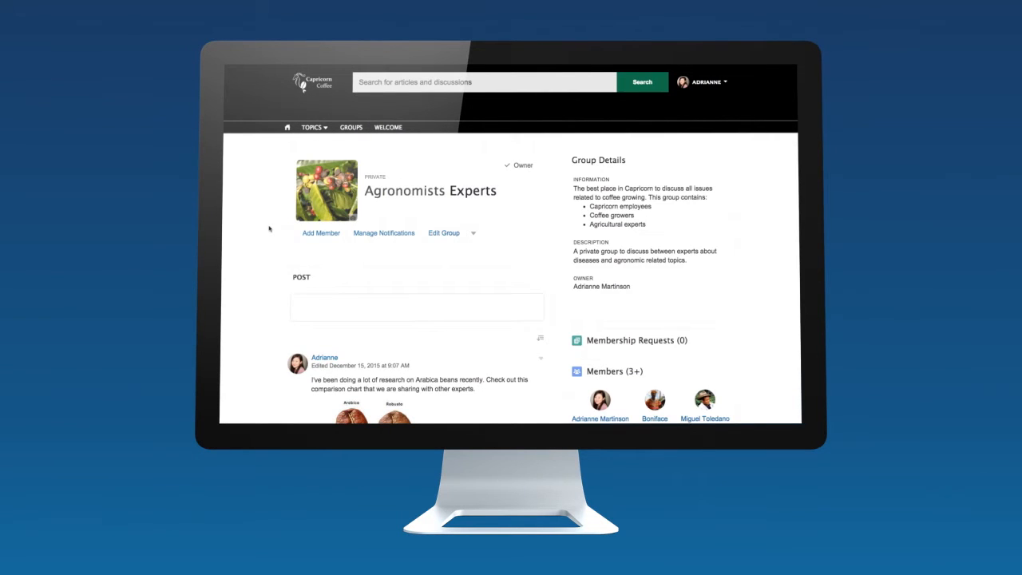
pyautogui.scroll(-3)
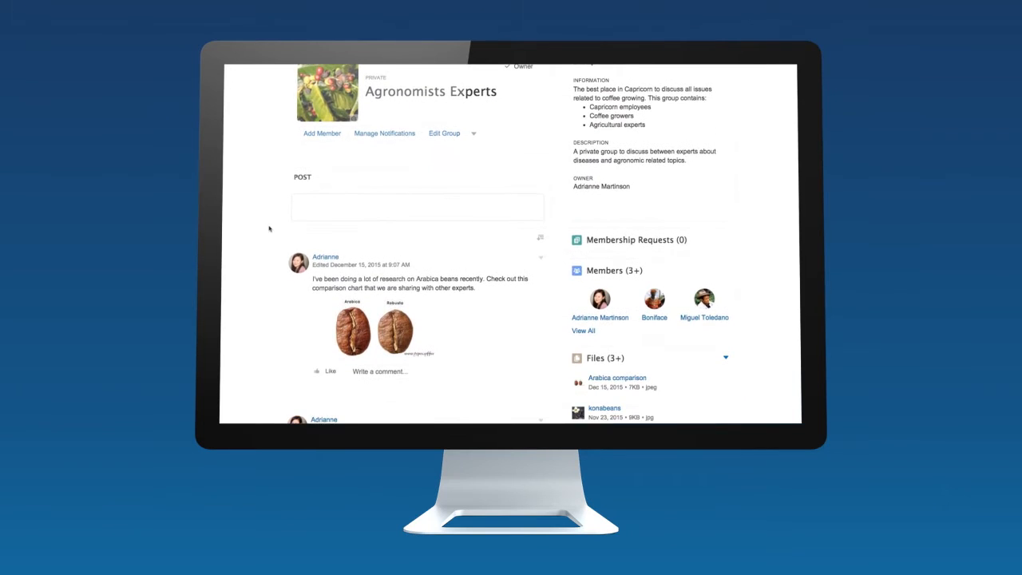
pyautogui.scroll(-3)
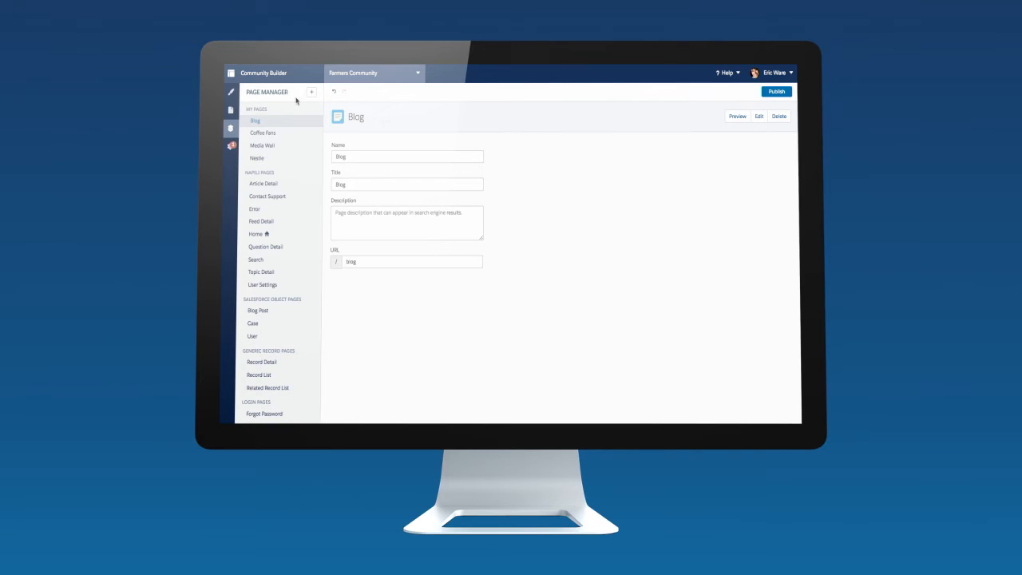
# Step: Create a new 3-column page named Coffee Experts in Page Manager and begin editing it
pyautogui.click(311, 91)
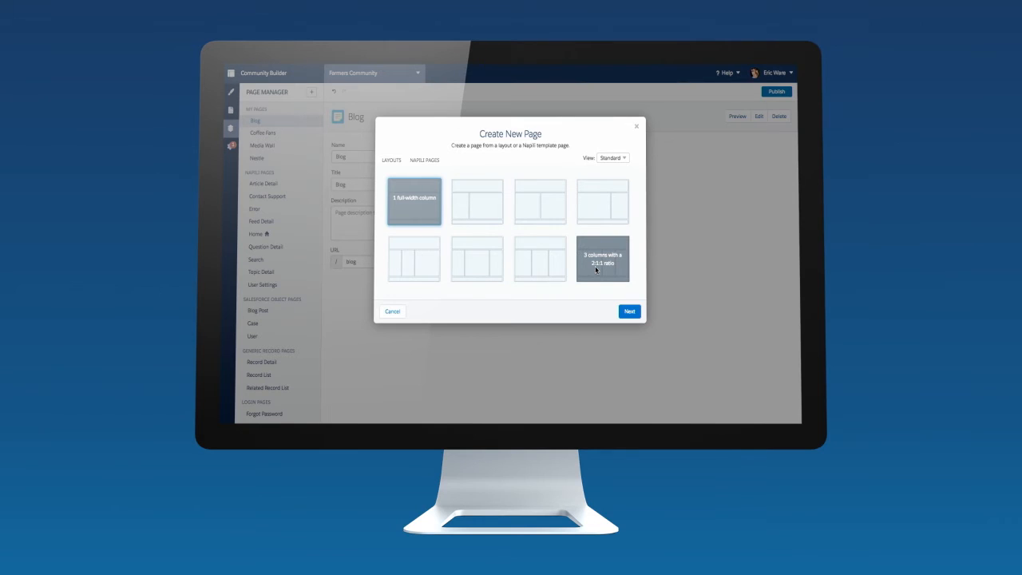
pyautogui.click(612, 158)
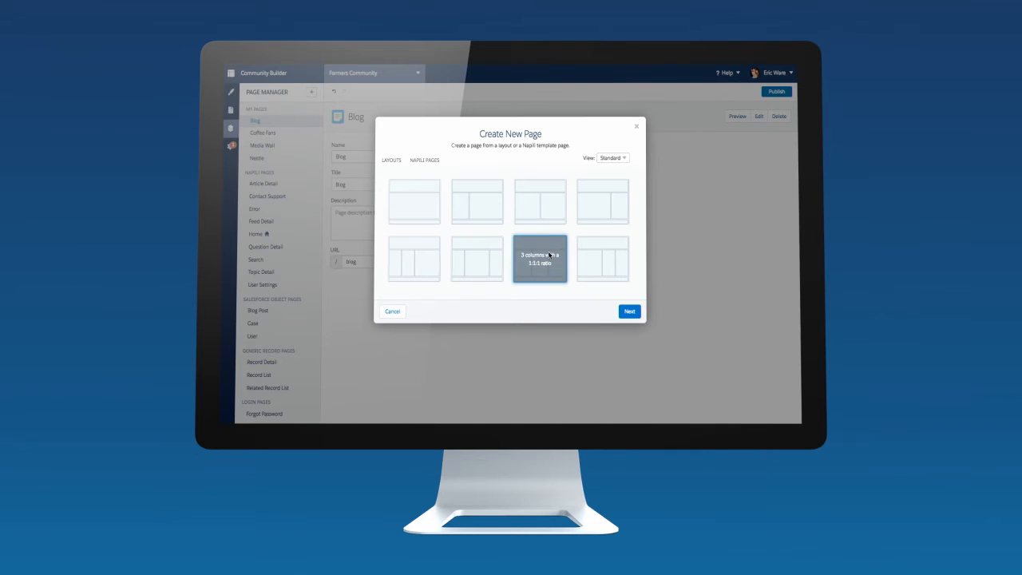
pyautogui.click(630, 310)
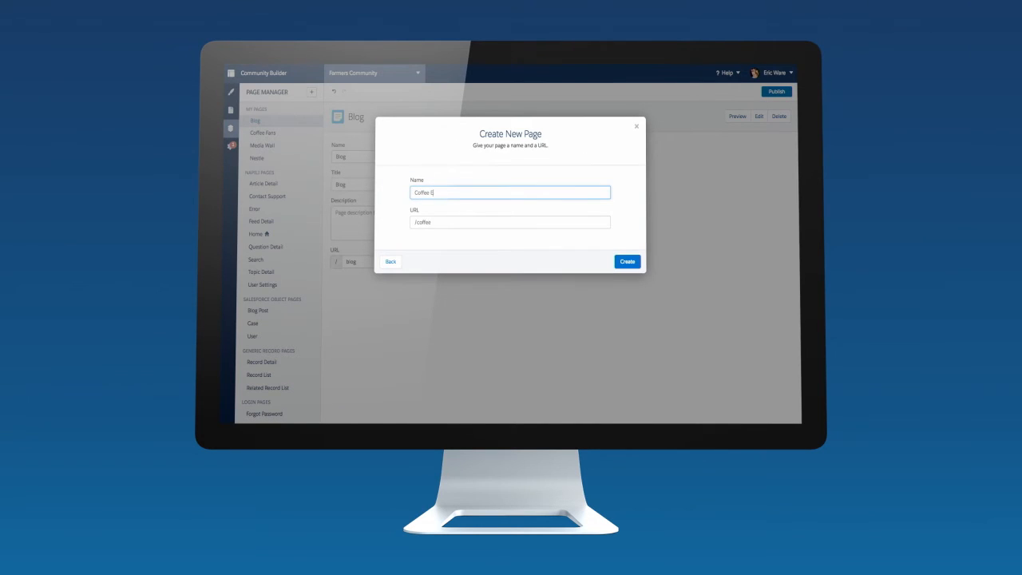
pyautogui.click(626, 262)
pyautogui.write('Page for coffee experts to connect with one another and for people to learn from coffee experts')
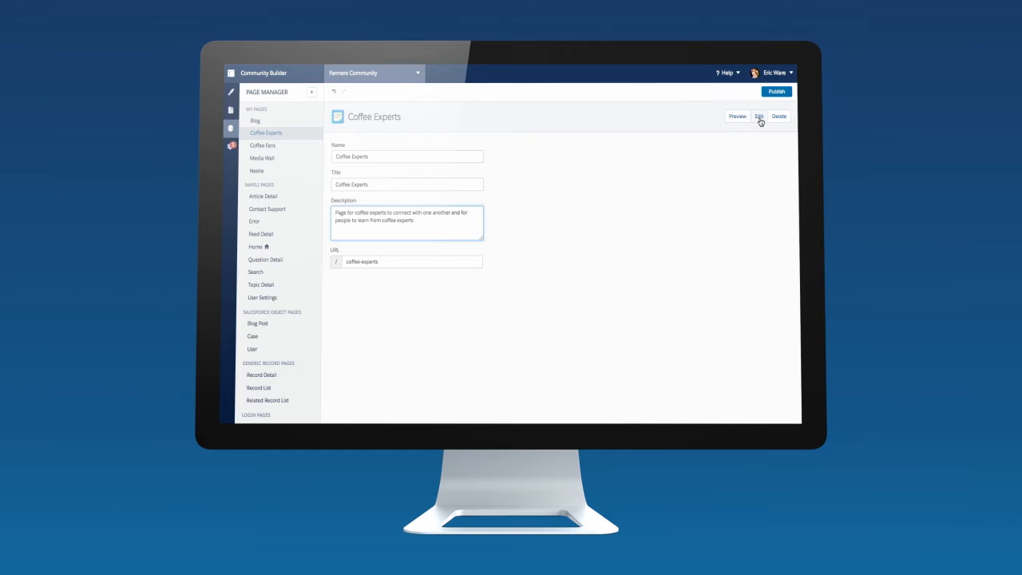
pyautogui.click(758, 117)
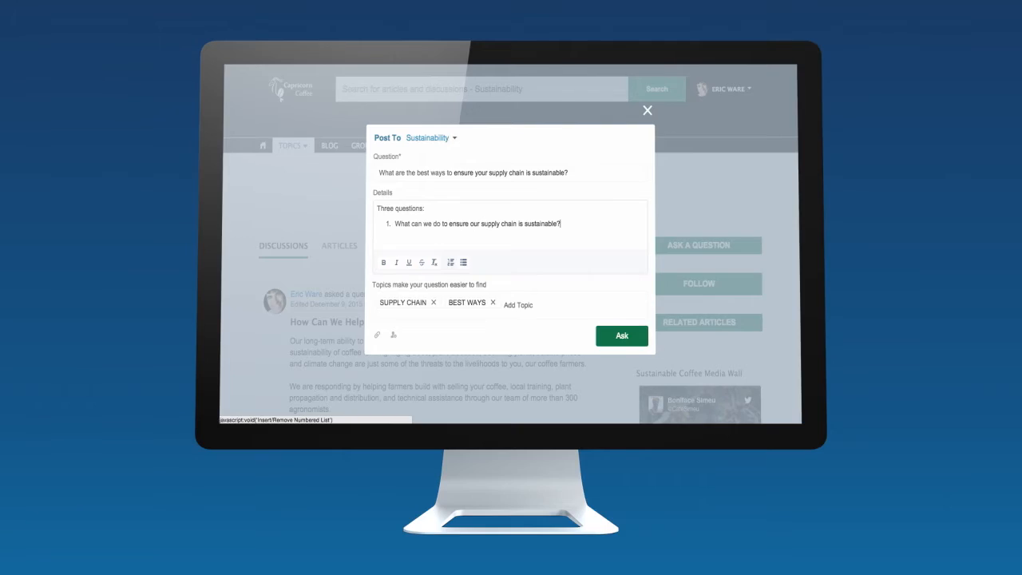
# Step: Add a numbered list of three questions and a YouTube link to the question details, ready to attach files
pyautogui.doubleClick(425, 224)
pyautogui.write('I thought this video was helpful: https://www.youtube.com/watch?v=D_YA2wHlec0')
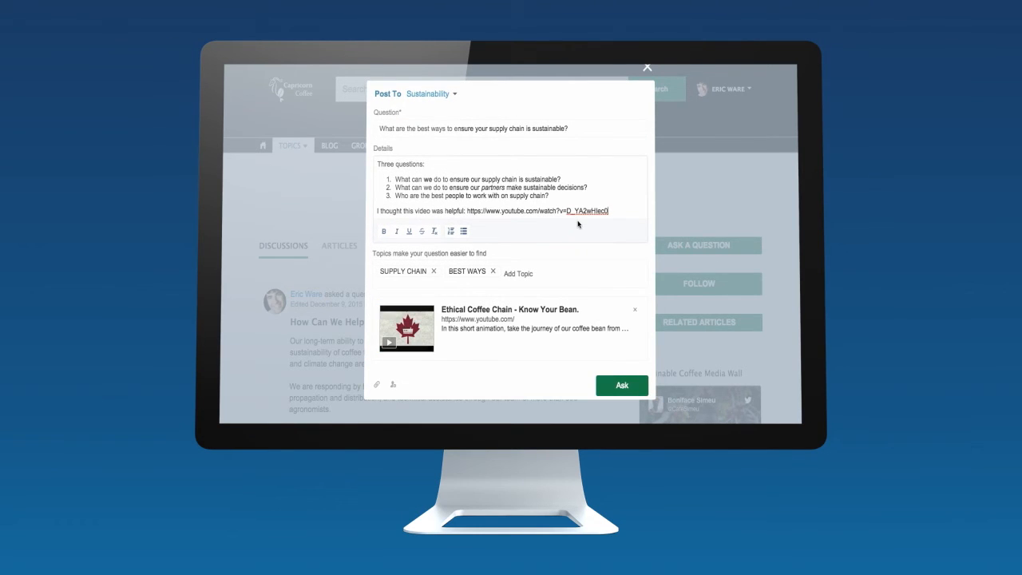
pyautogui.moveTo(380, 370)
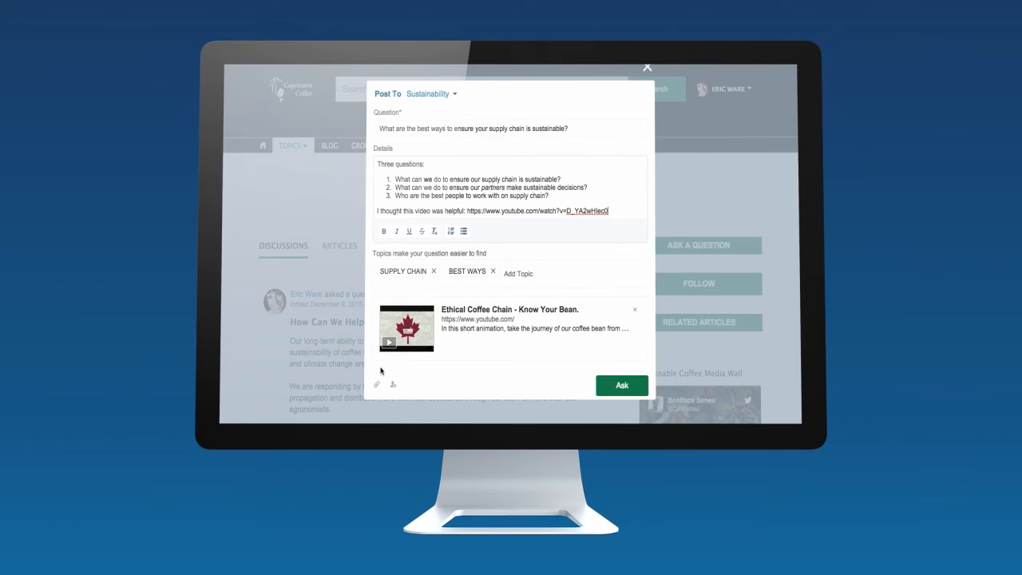
pyautogui.click(377, 385)
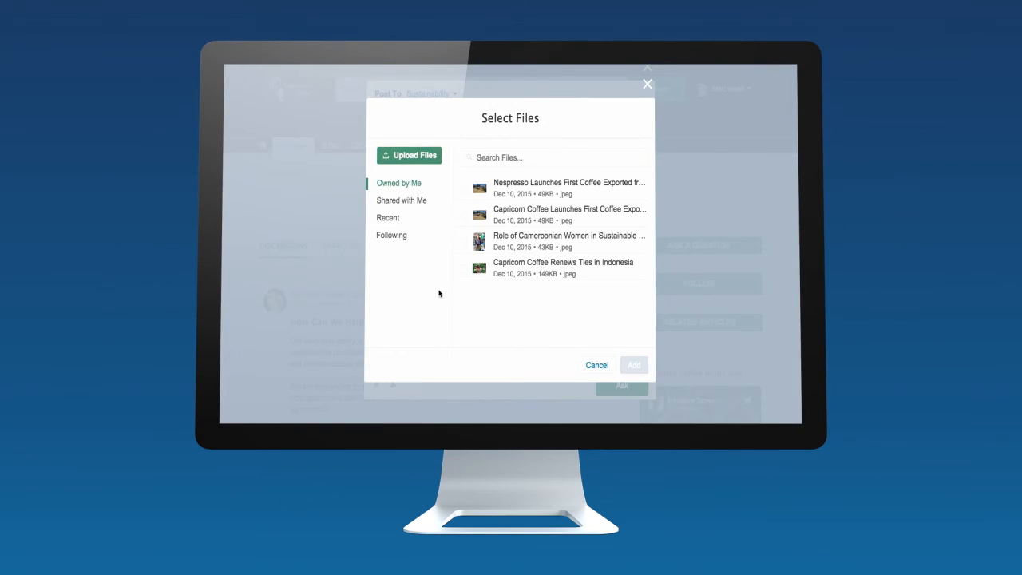
# Step: Attach two image files to the supply-chain question and post it with Ask
pyautogui.click(559, 269)
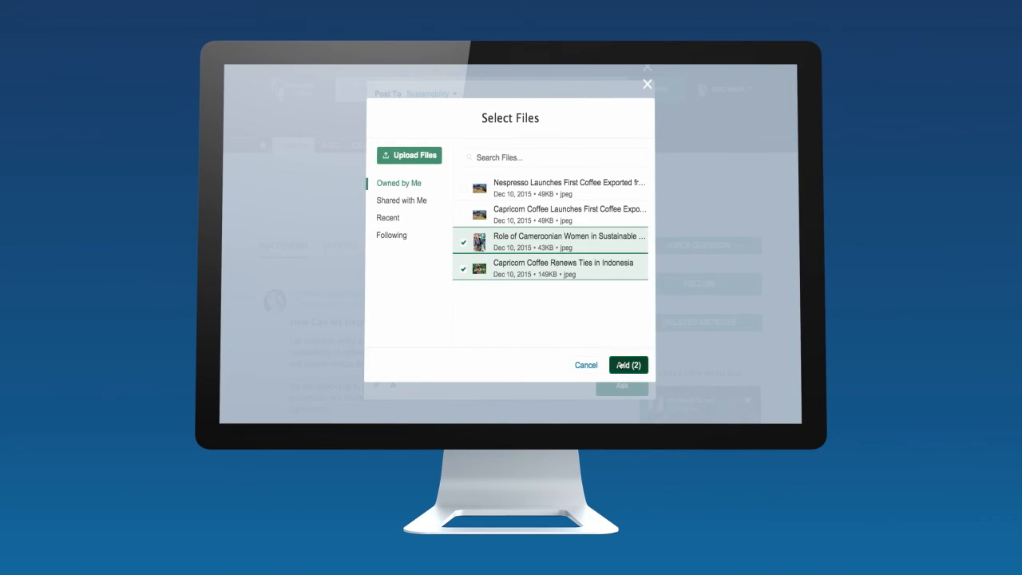
pyautogui.click(629, 365)
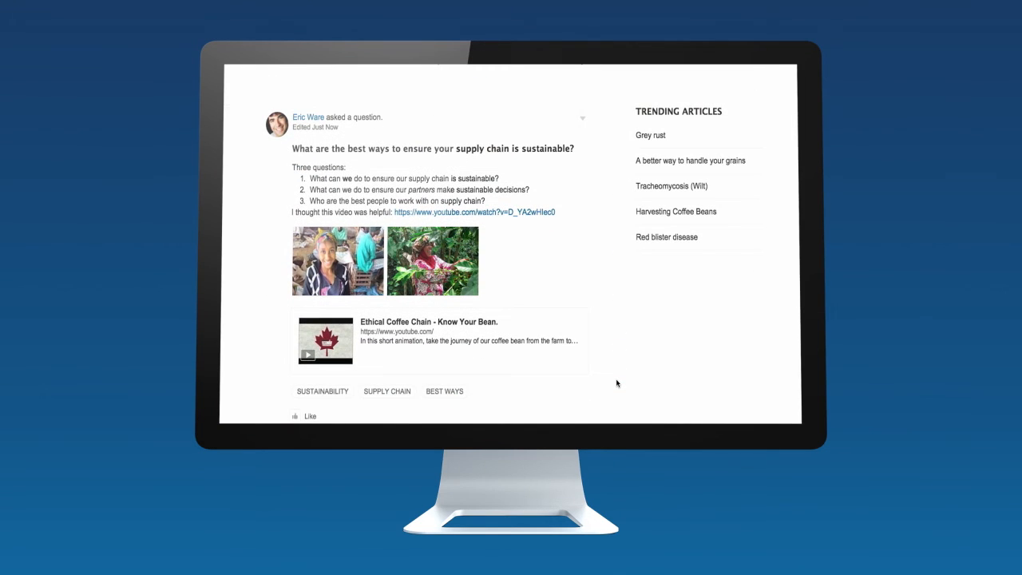